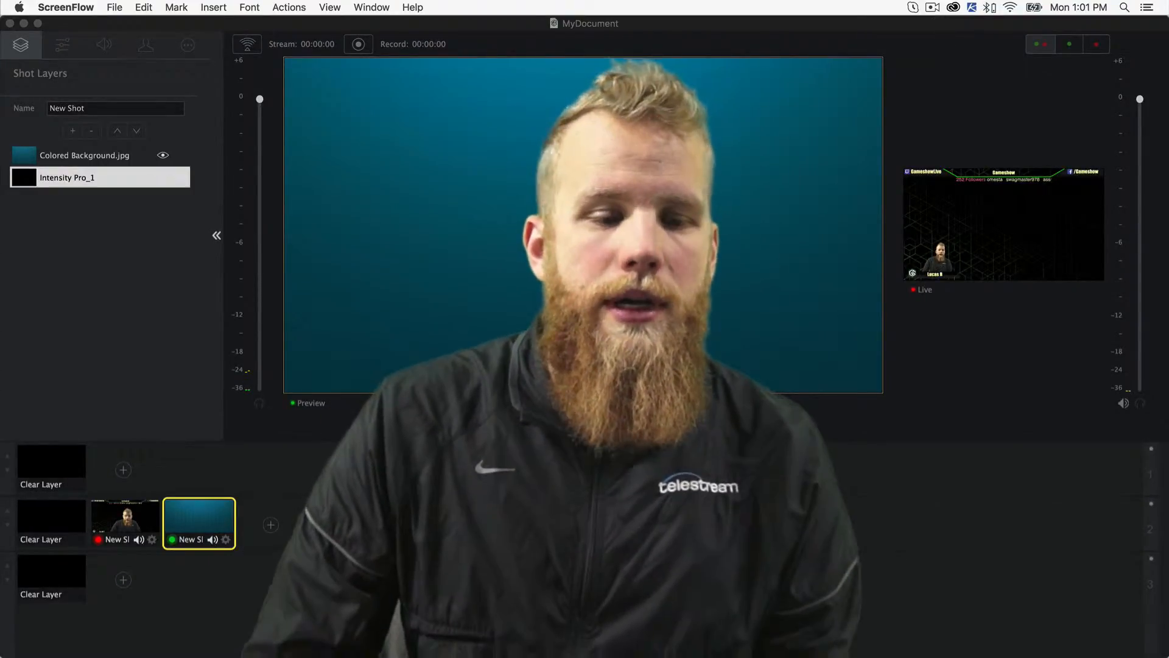
Step: Move Colored Background.jpg below the Intensity Pro_1 camera layer in Shot Layers
left_click(67, 178)
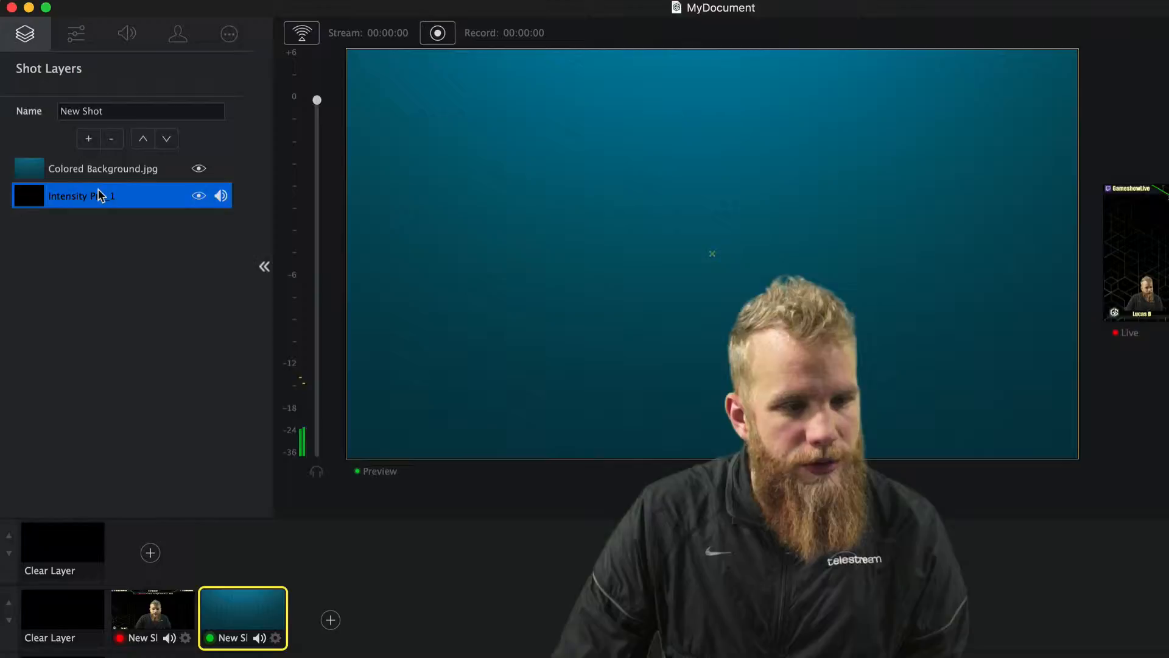
left_click(105, 169)
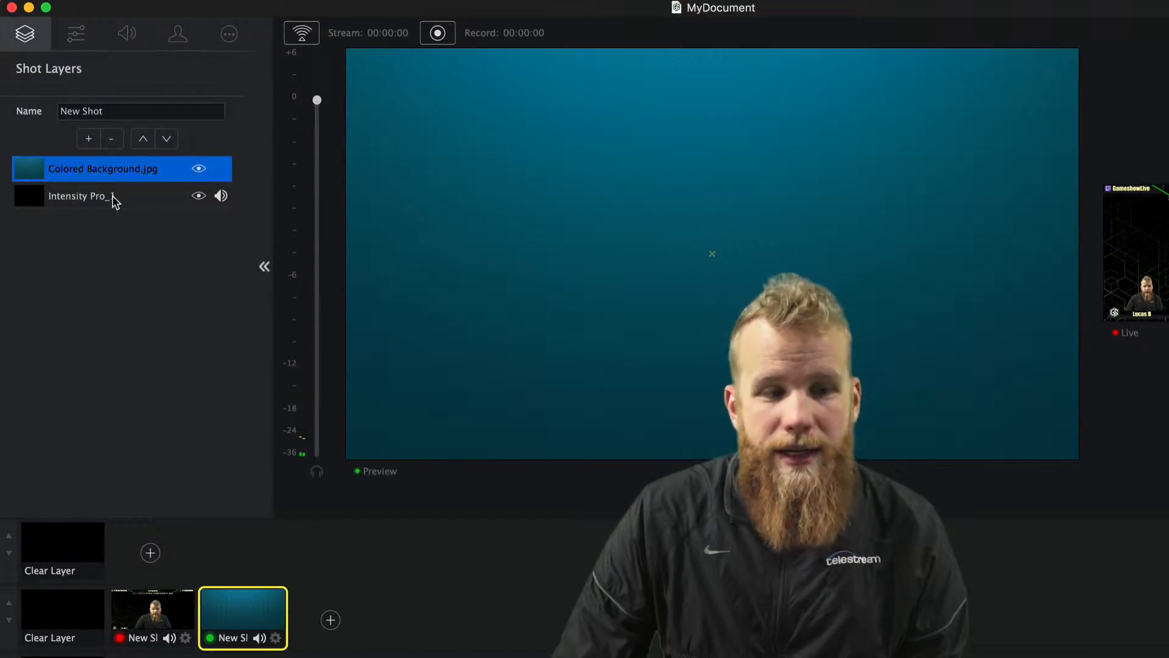
left_click(80, 195)
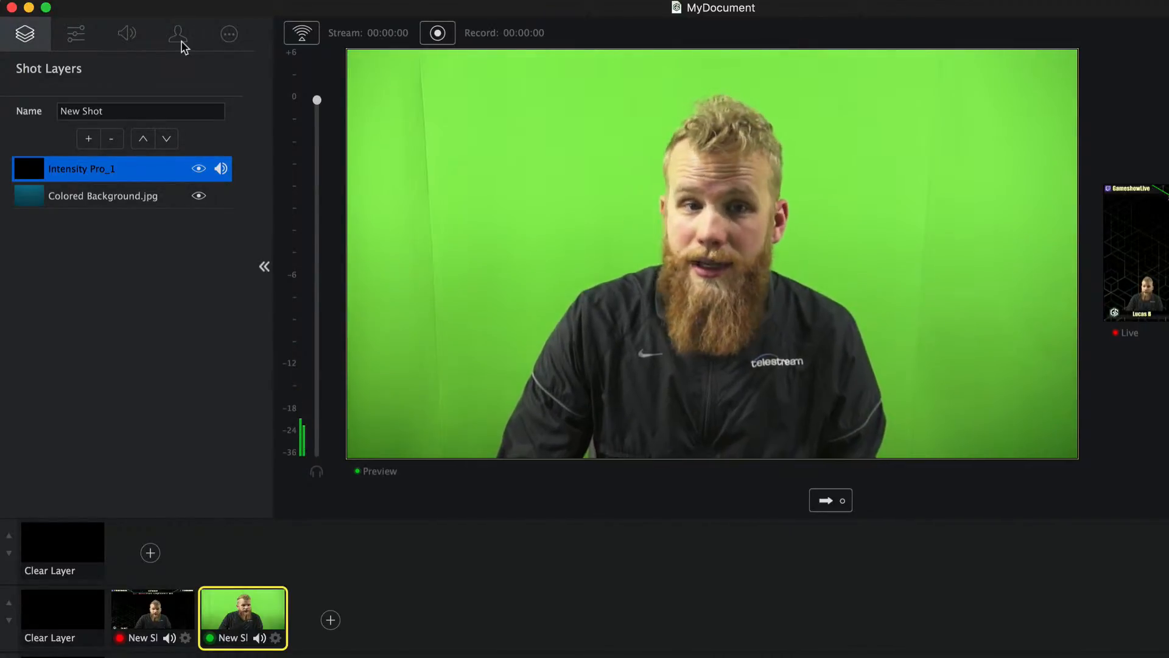
Step: Enable Use Chroma Key for the camera and raise the key threshold to 97
left_click(178, 33)
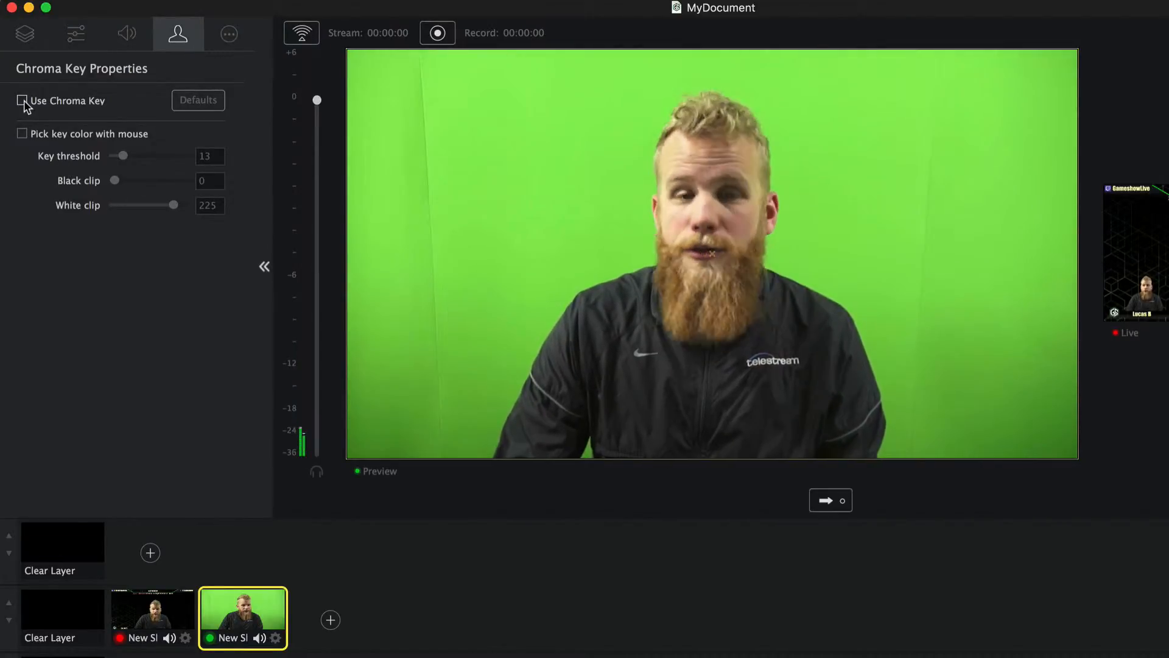
left_click(23, 101)
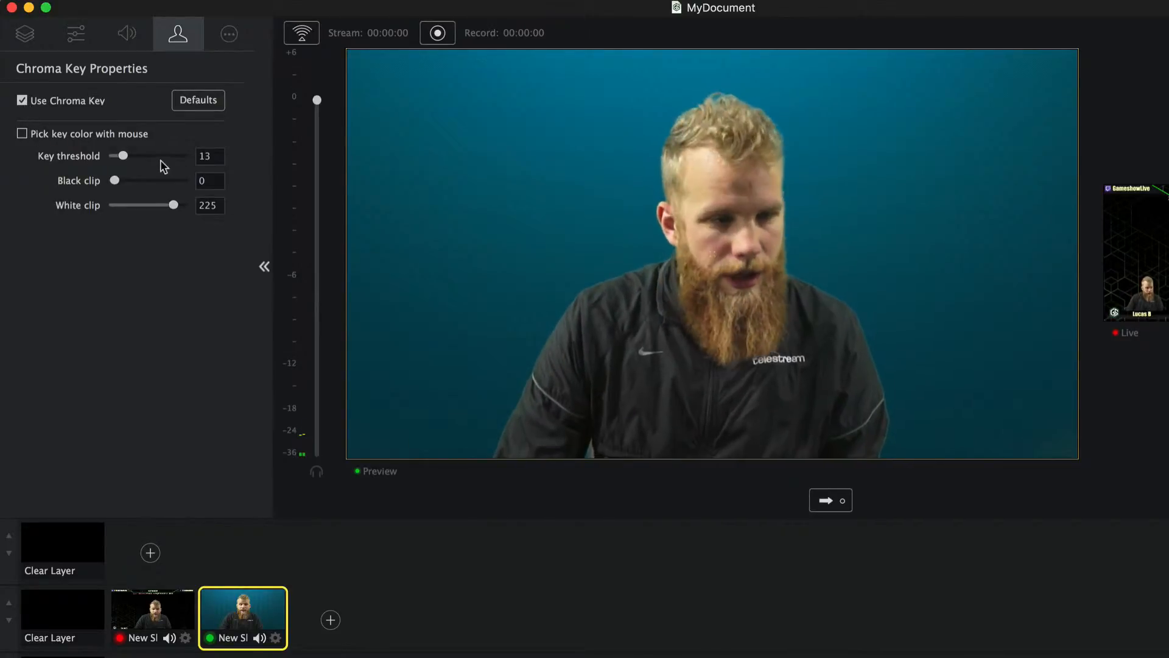
left_click_drag(123, 156, 181, 156)
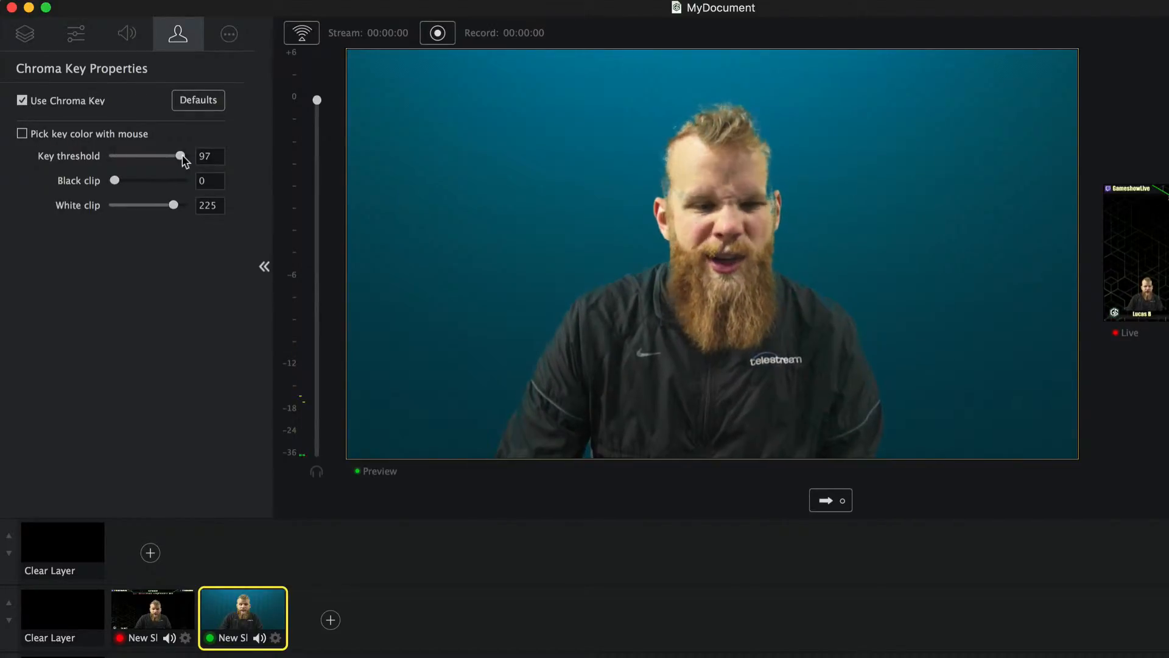
Step: Lower the key threshold to 18 and enable Pick key color with mouse
left_click_drag(181, 156, 121, 157)
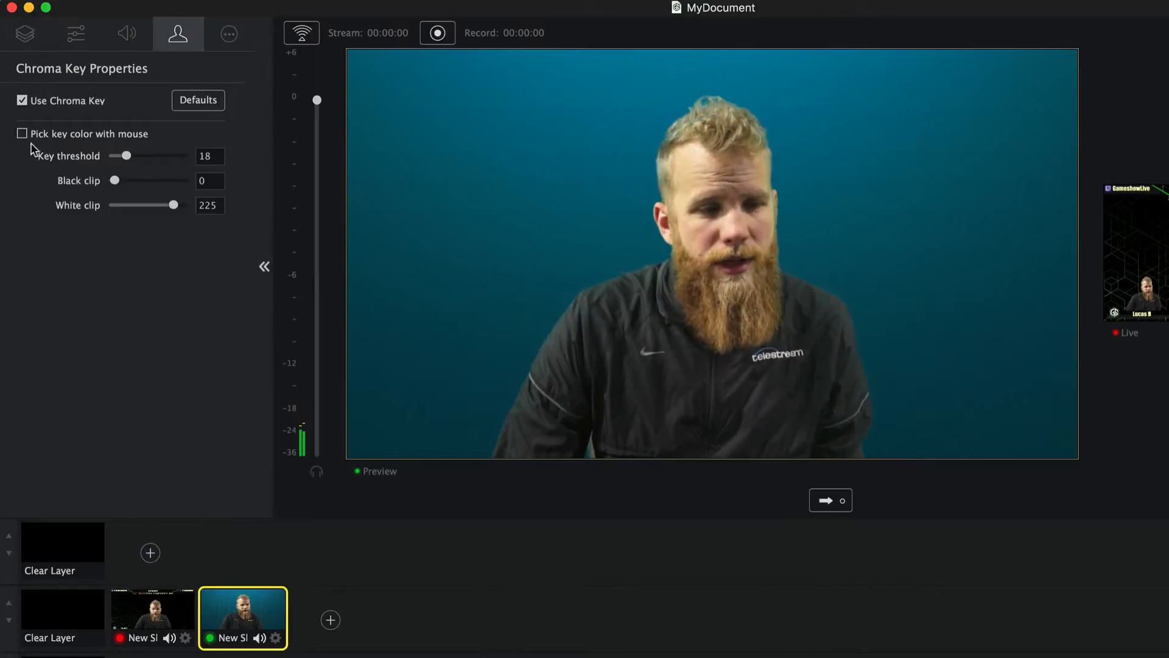
left_click(22, 133)
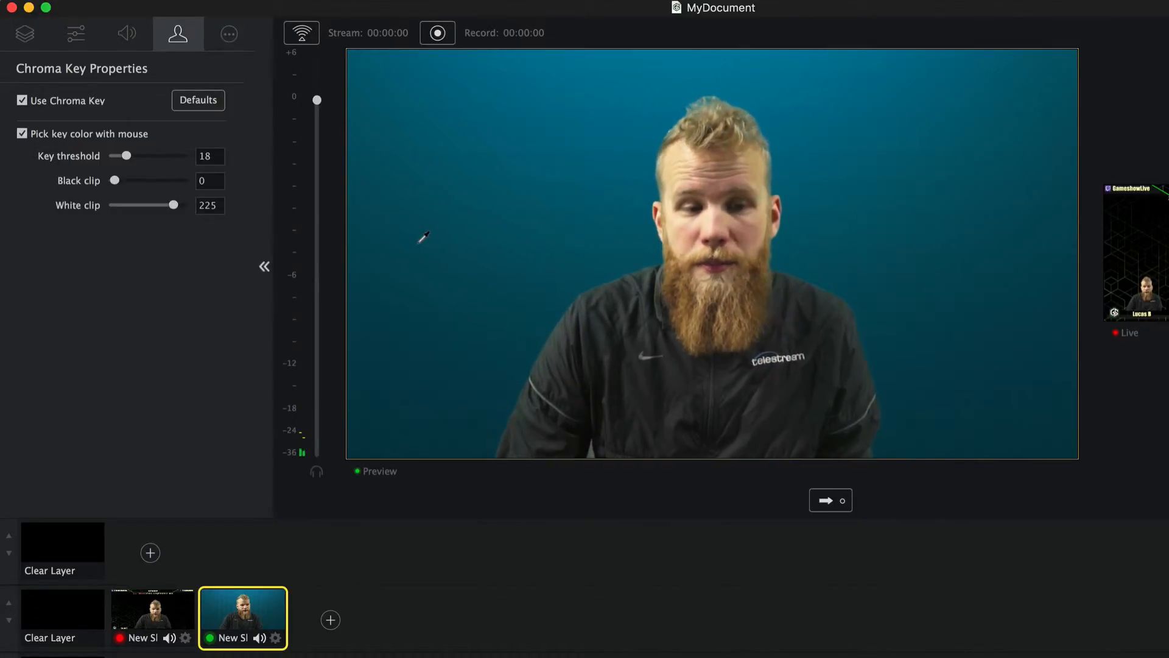